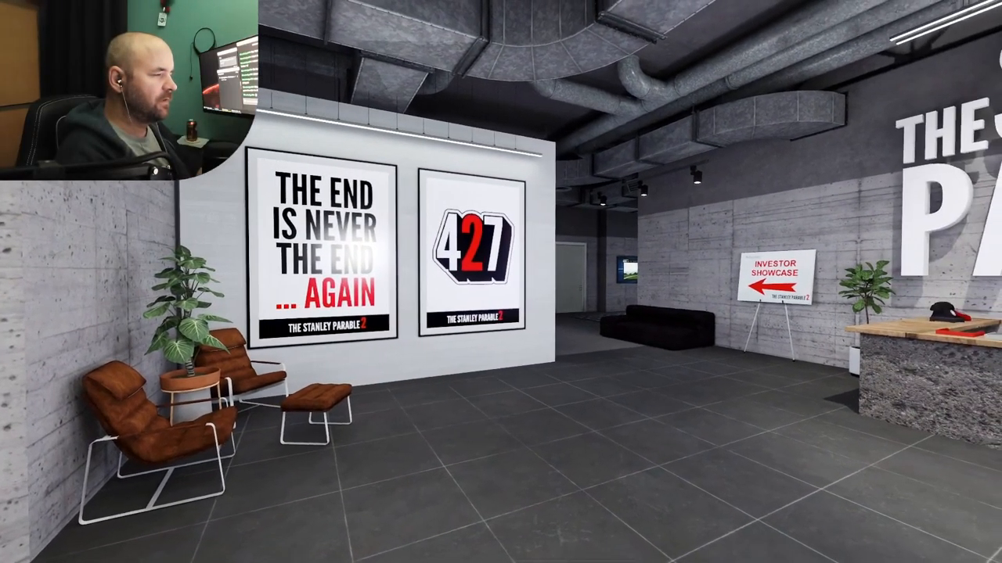
mouse_move(501, 281)
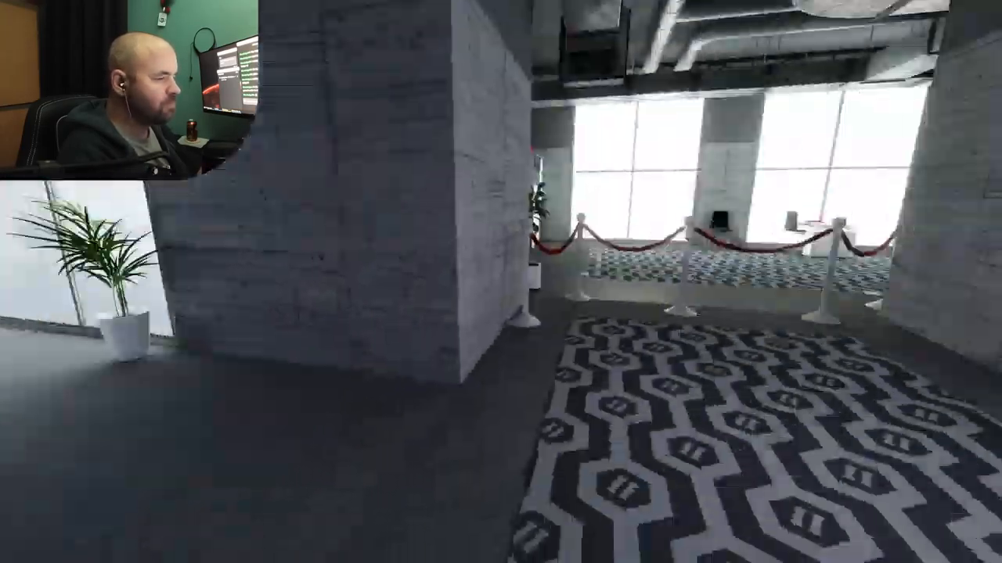
mouse_move(501, 282)
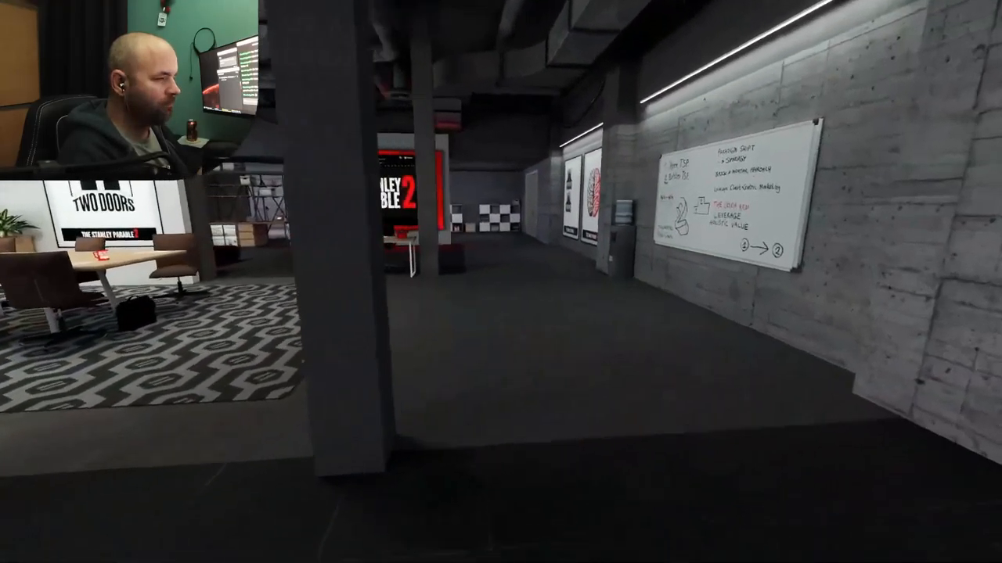
mouse_move(501, 282)
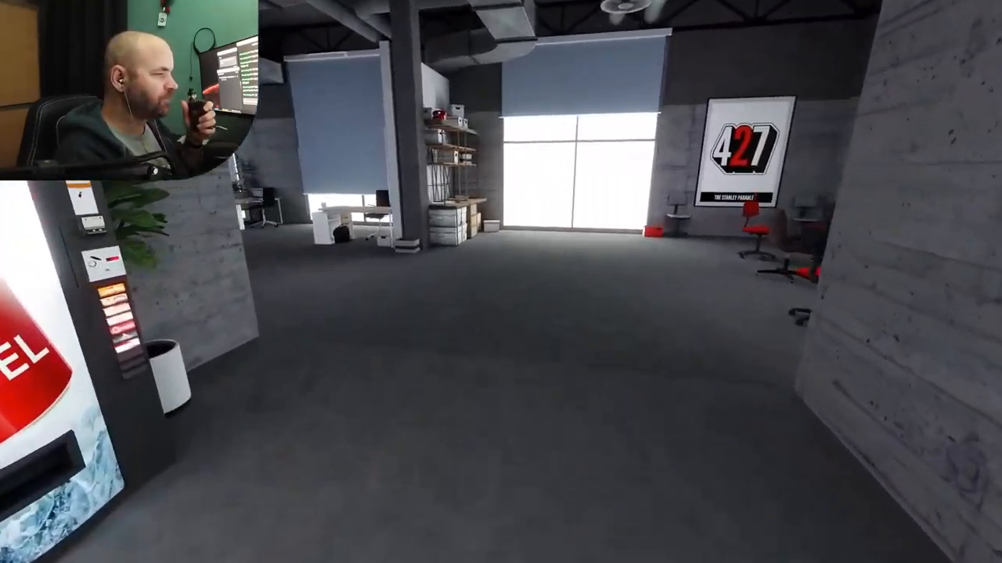
mouse_move(501, 281)
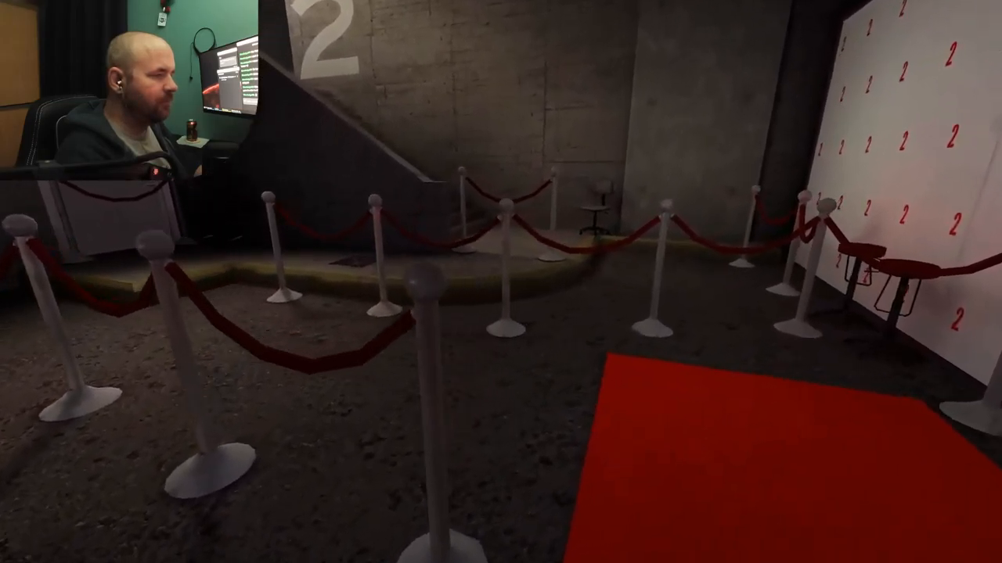
mouse_move(501, 282)
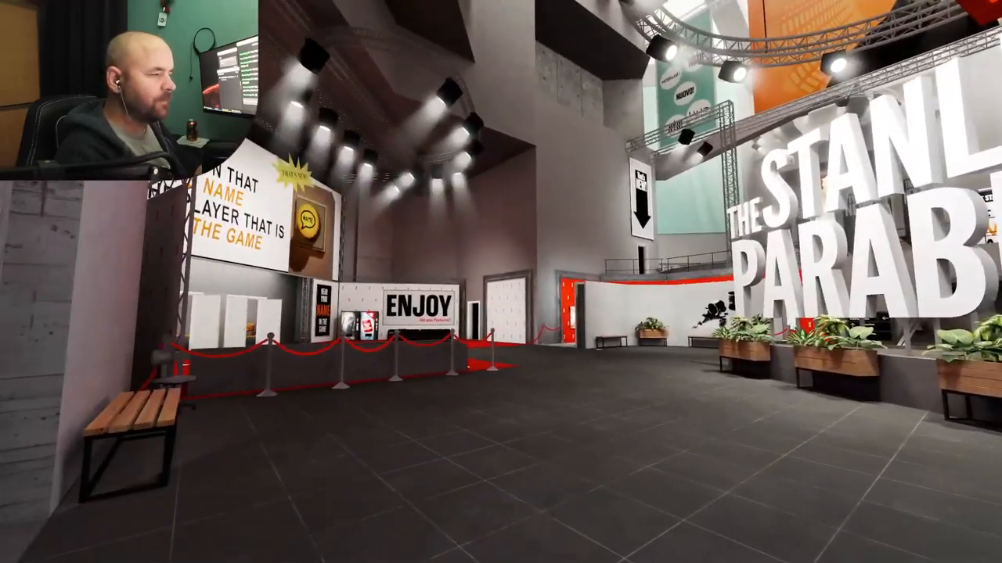
mouse_move(500, 282)
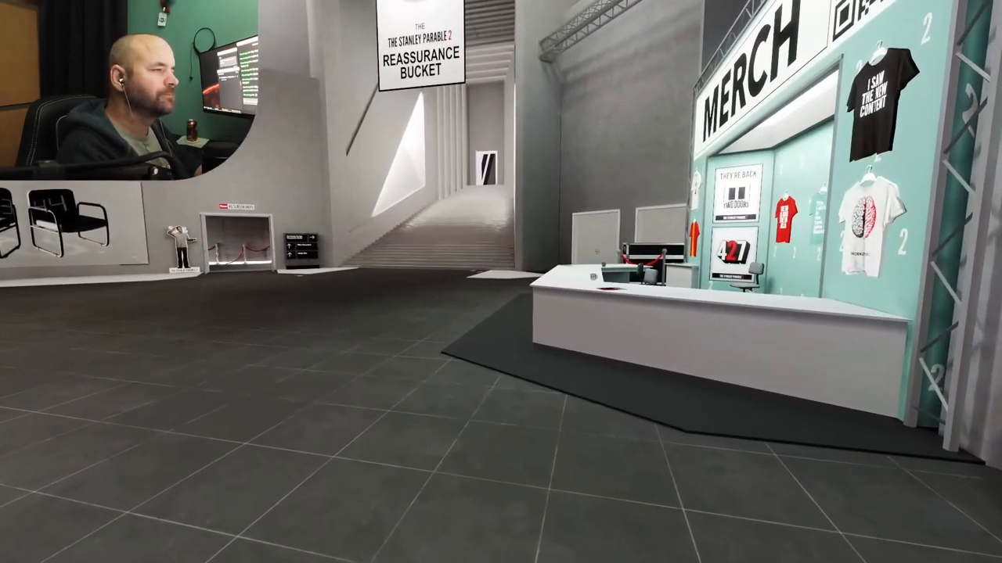
mouse_move(501, 282)
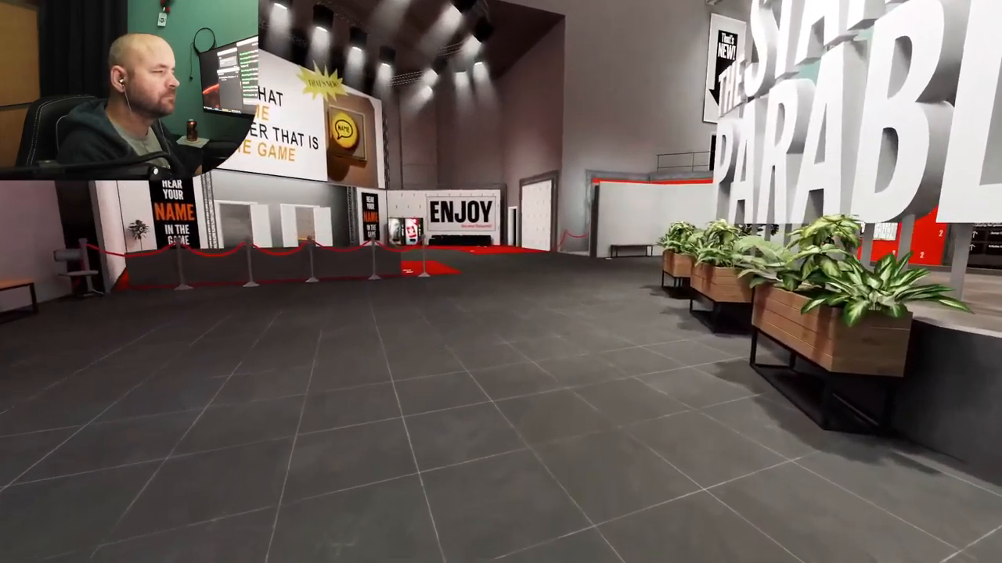
mouse_move(500, 282)
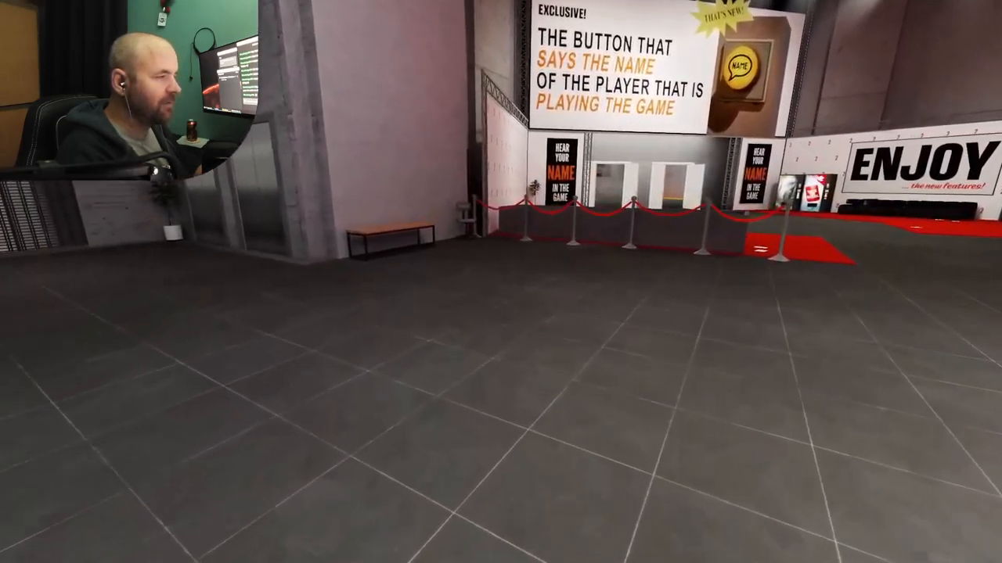
mouse_move(501, 282)
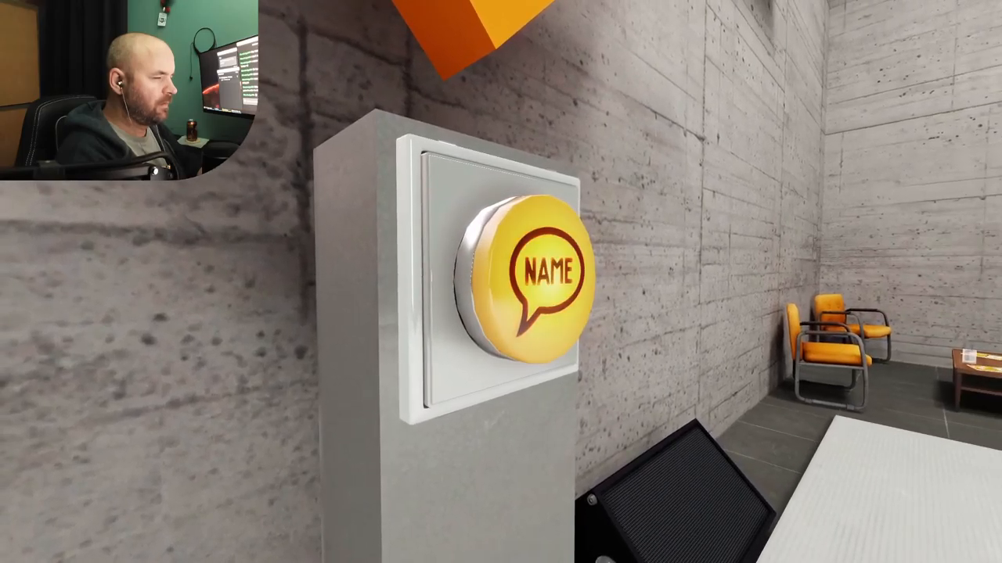
left_click(525, 281)
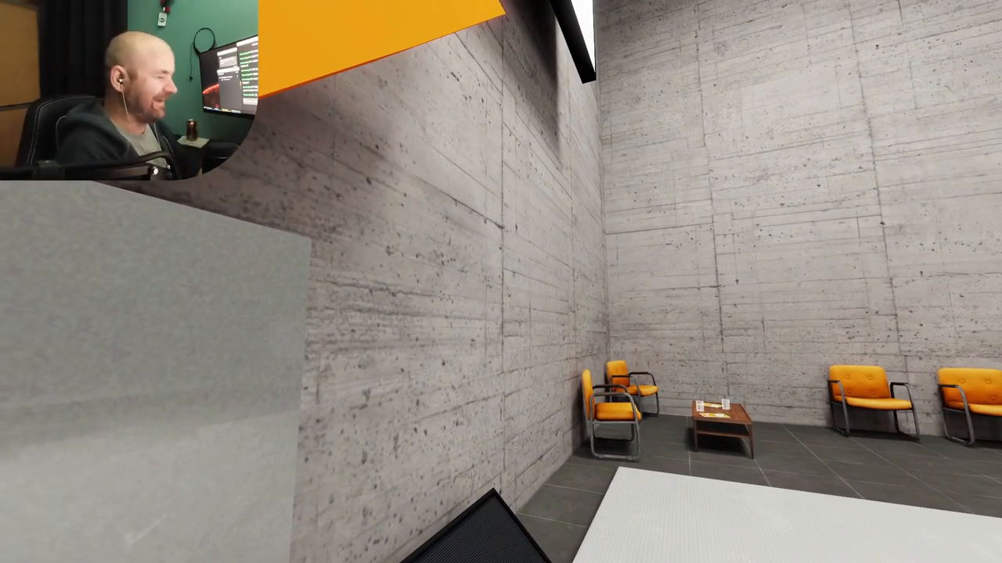
mouse_move(501, 281)
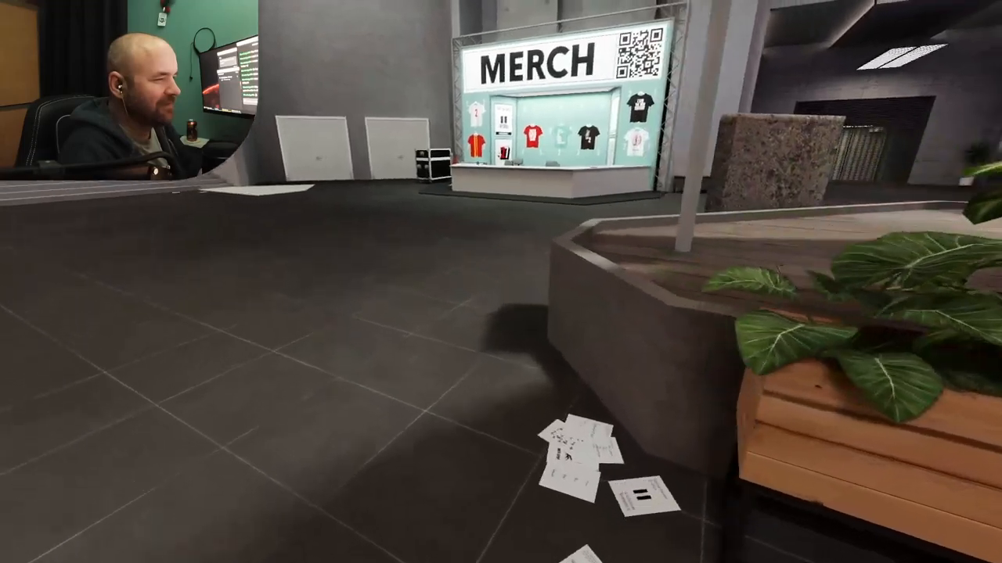
mouse_move(501, 282)
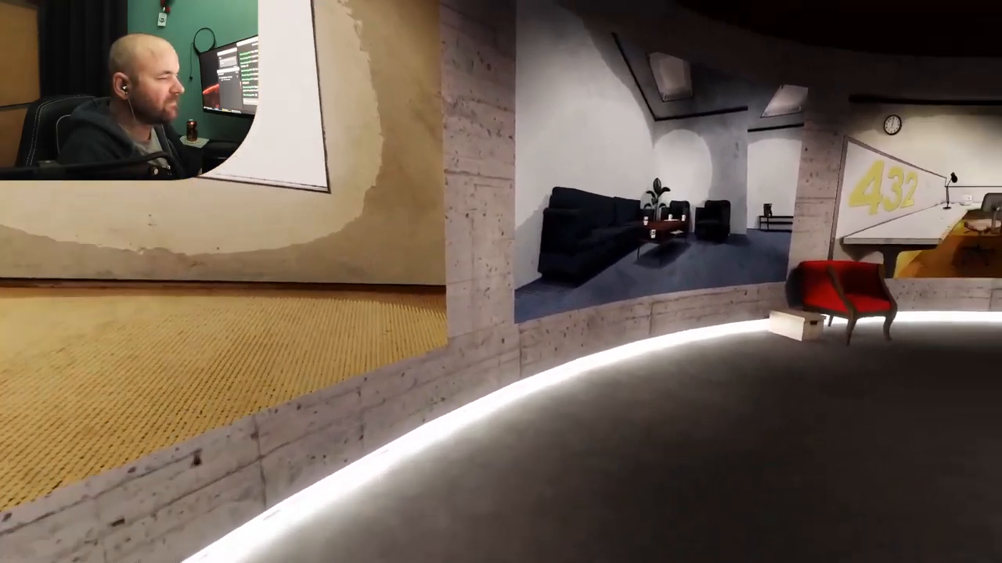
mouse_move(501, 282)
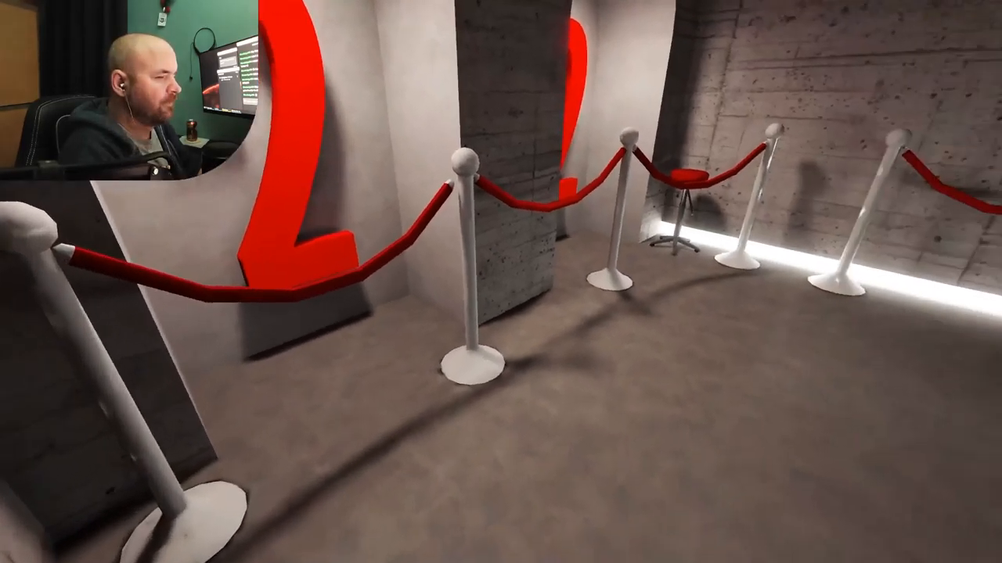
mouse_move(501, 282)
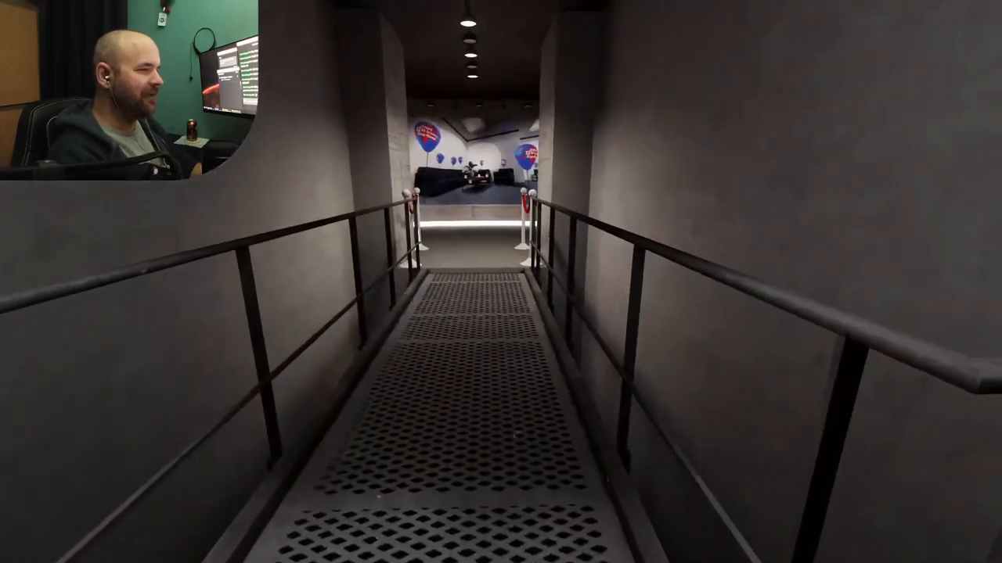
key("w")
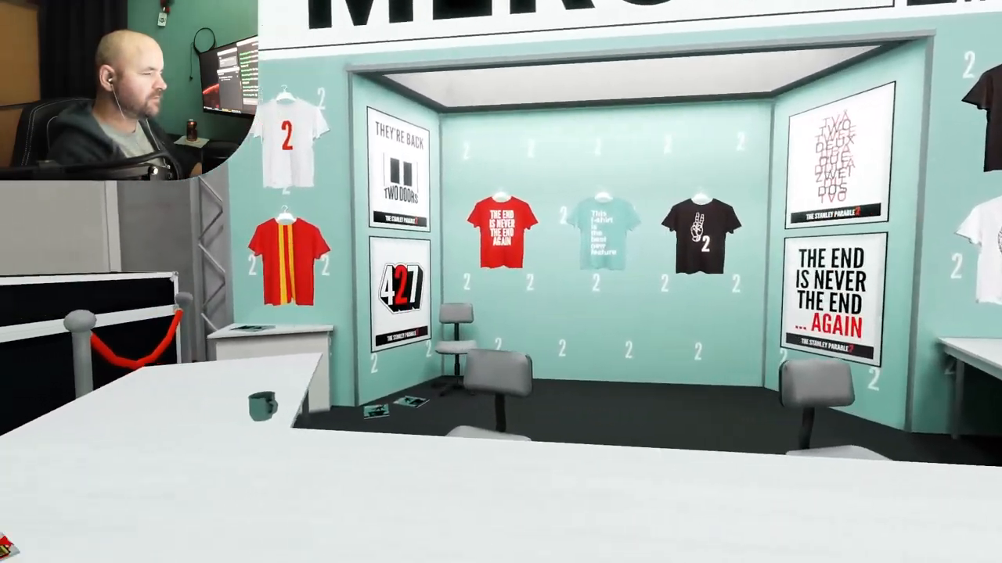
mouse_move(501, 282)
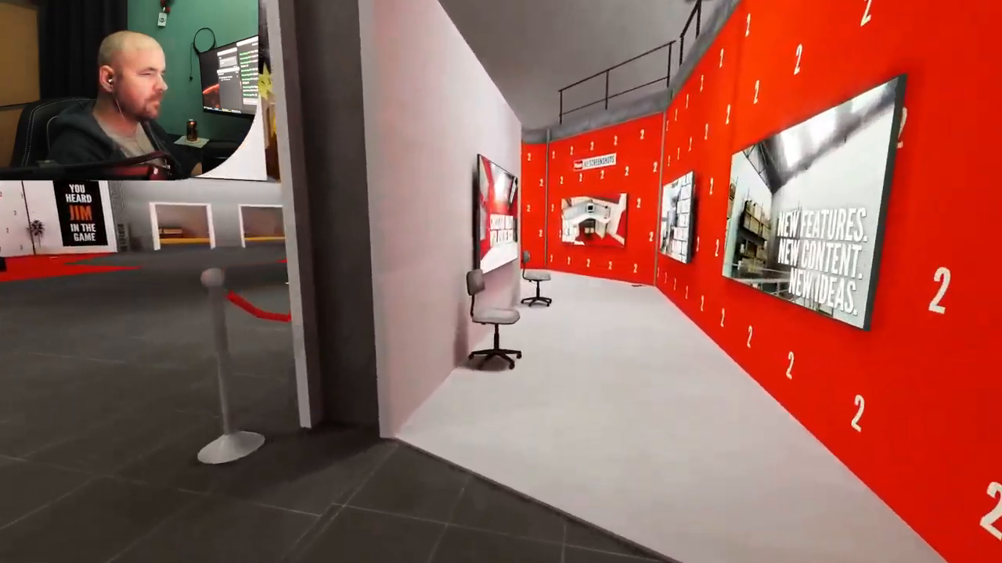
mouse_move(501, 282)
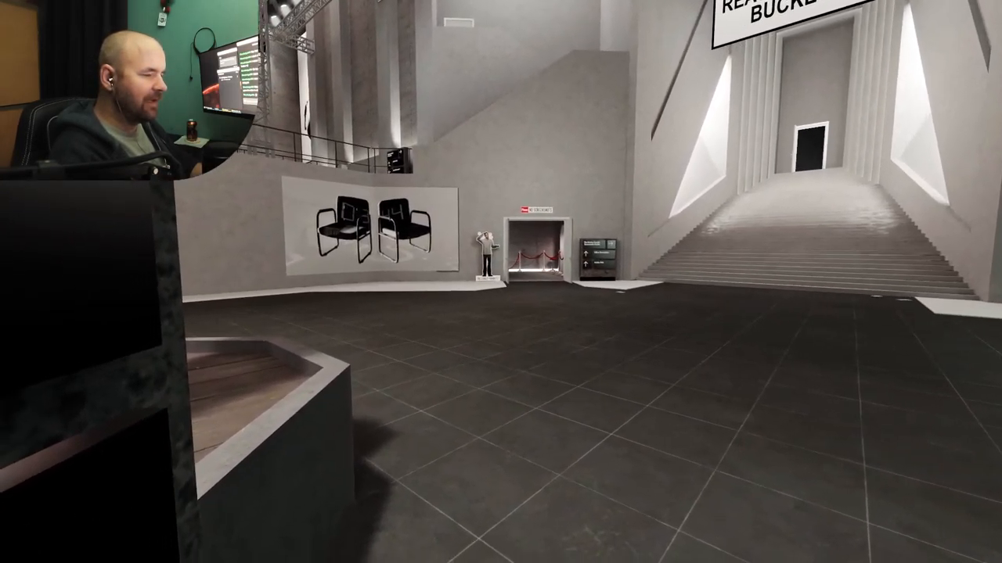
mouse_move(500, 281)
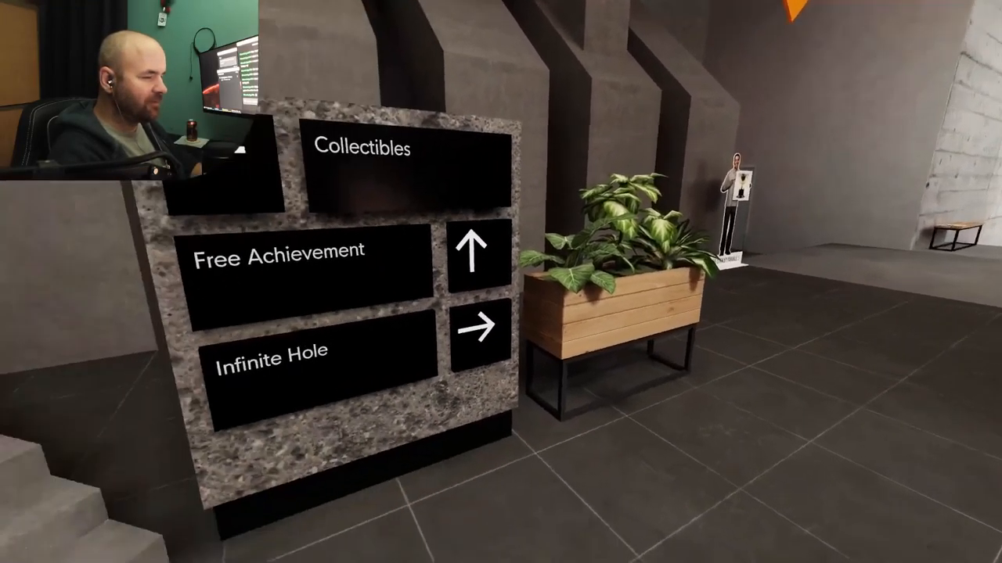
mouse_move(500, 282)
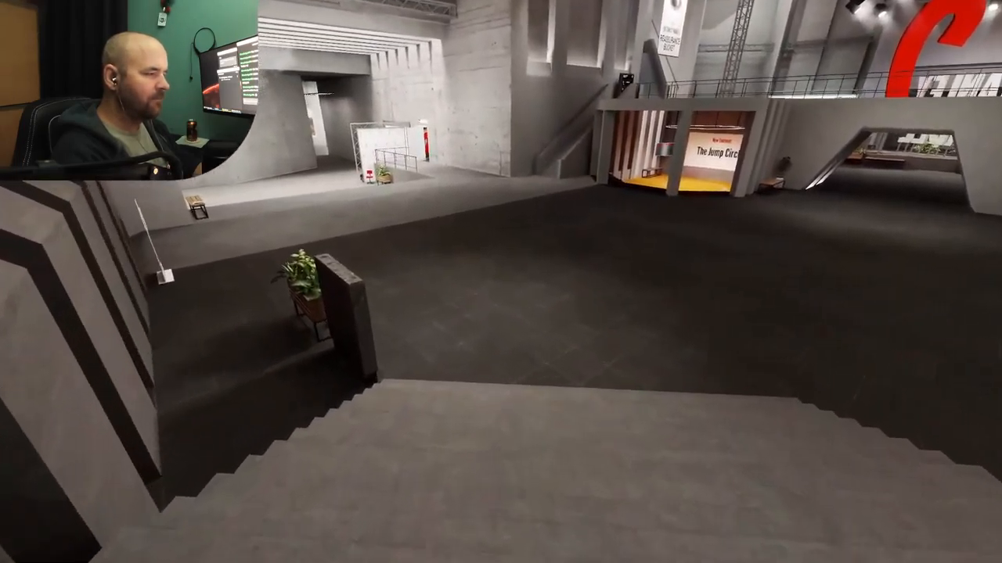
mouse_move(501, 282)
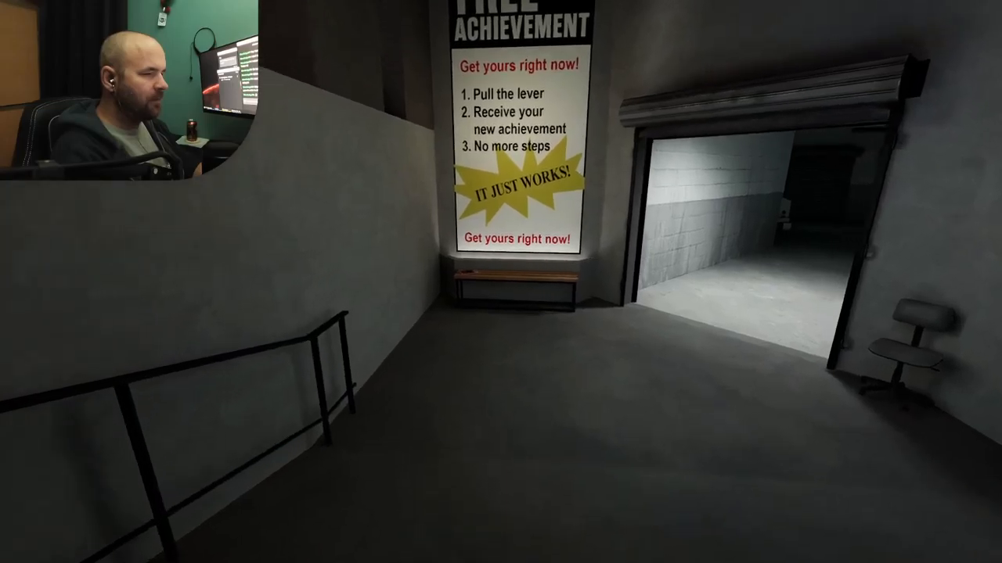
mouse_move(501, 282)
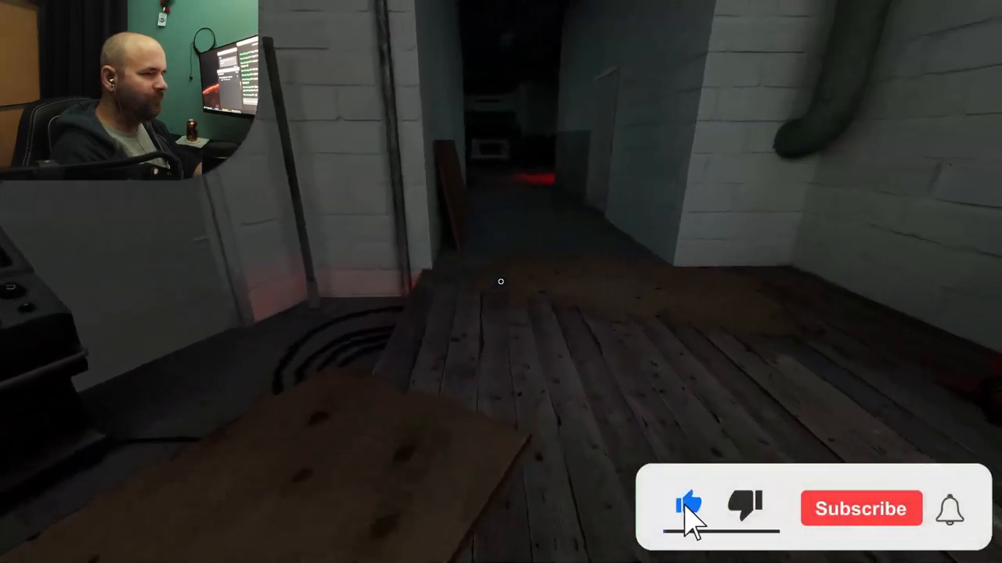
left_click(861, 507)
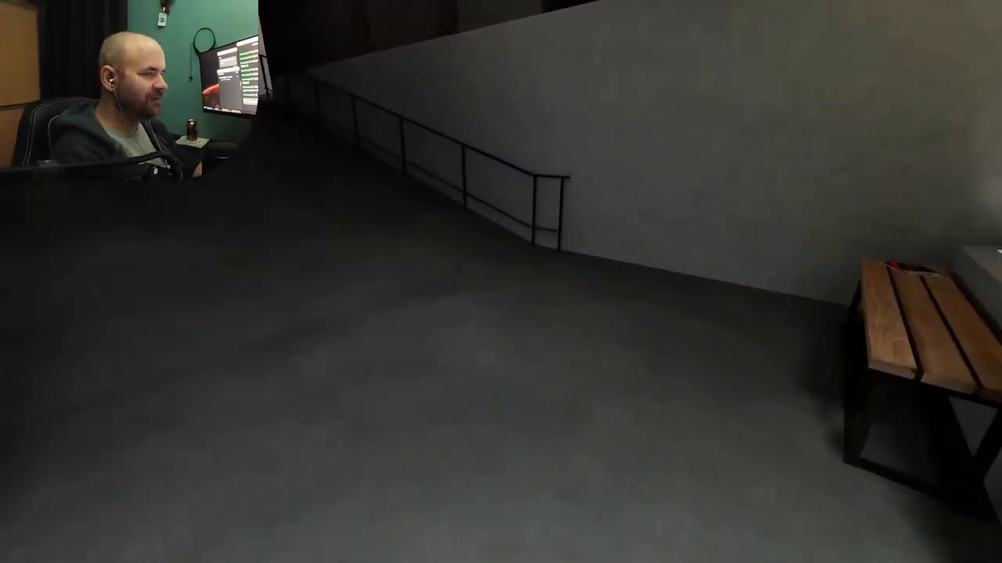
mouse_move(500, 282)
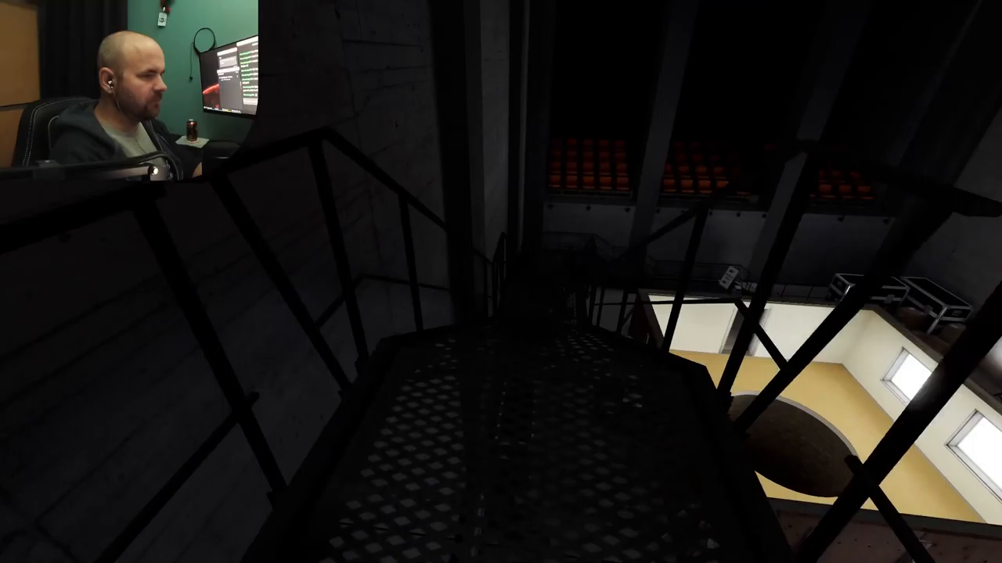
mouse_move(501, 282)
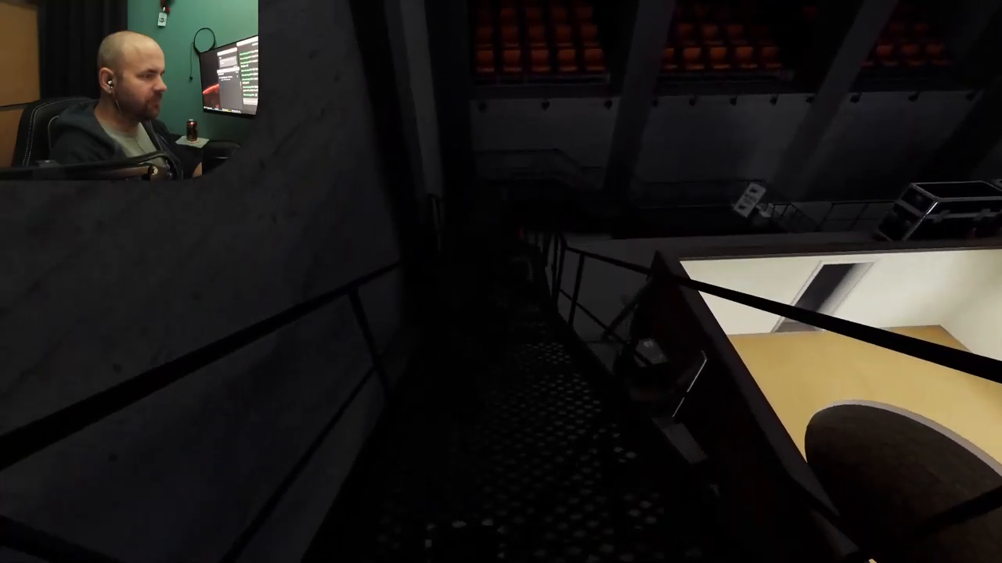